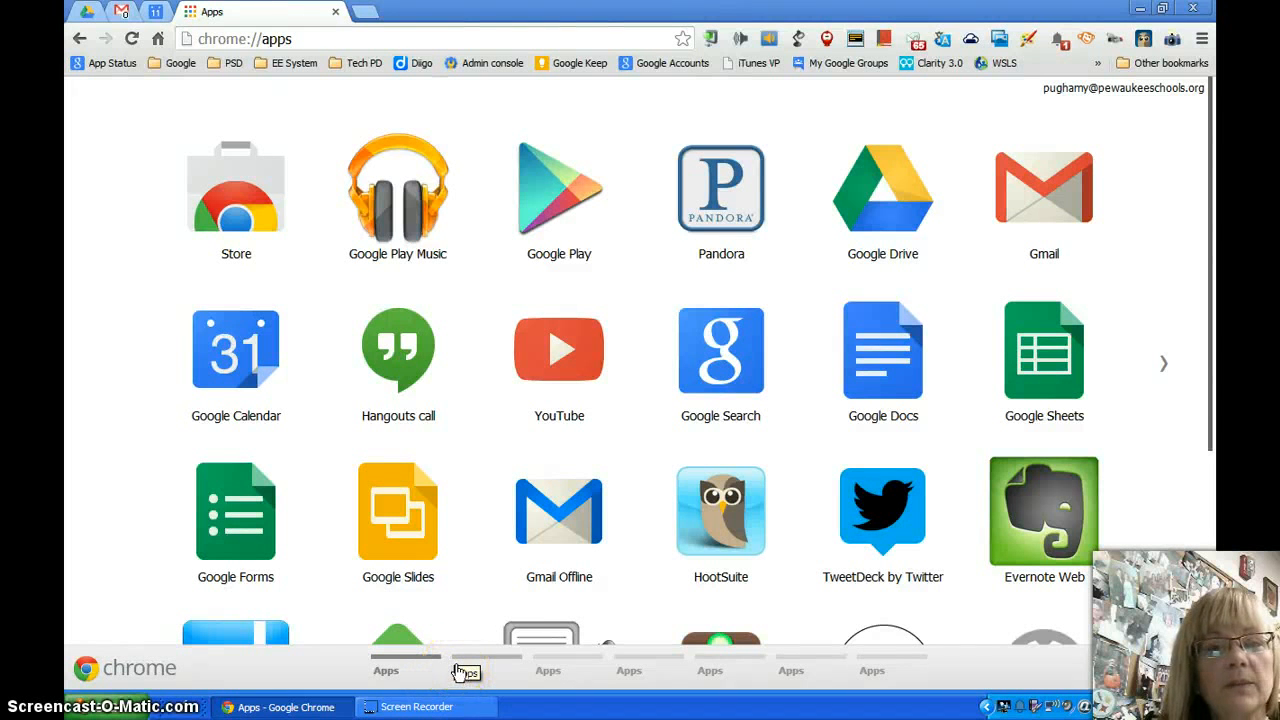
{"action": "mouse_move", "coordinate": [560, 390]}
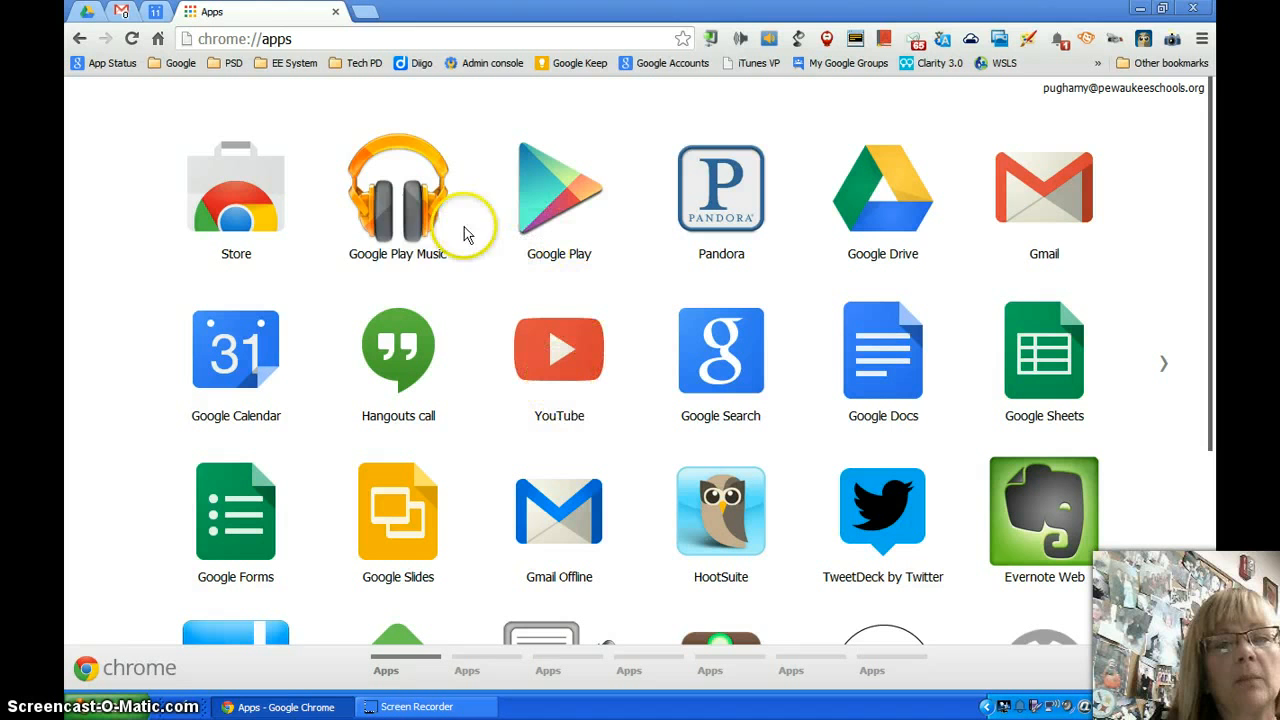
{"action": "mouse_move", "coordinate": [500, 248]}
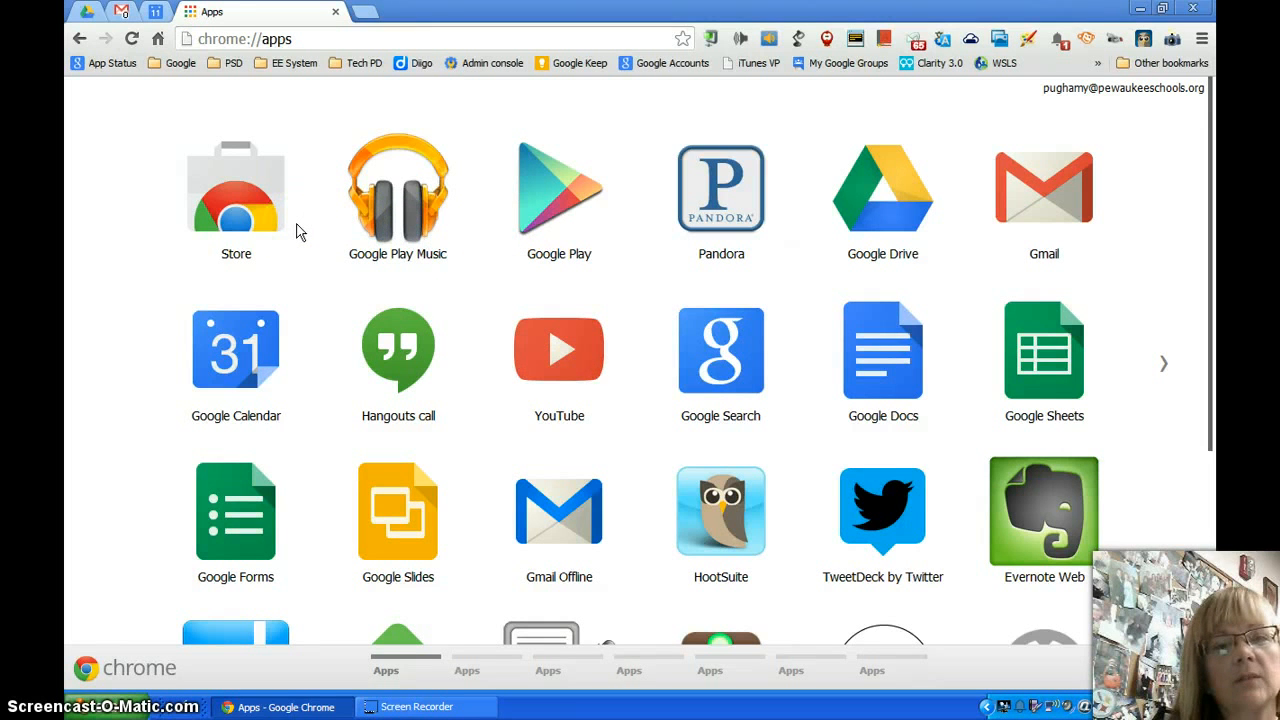
{"action": "mouse_move", "coordinate": [448, 258]}
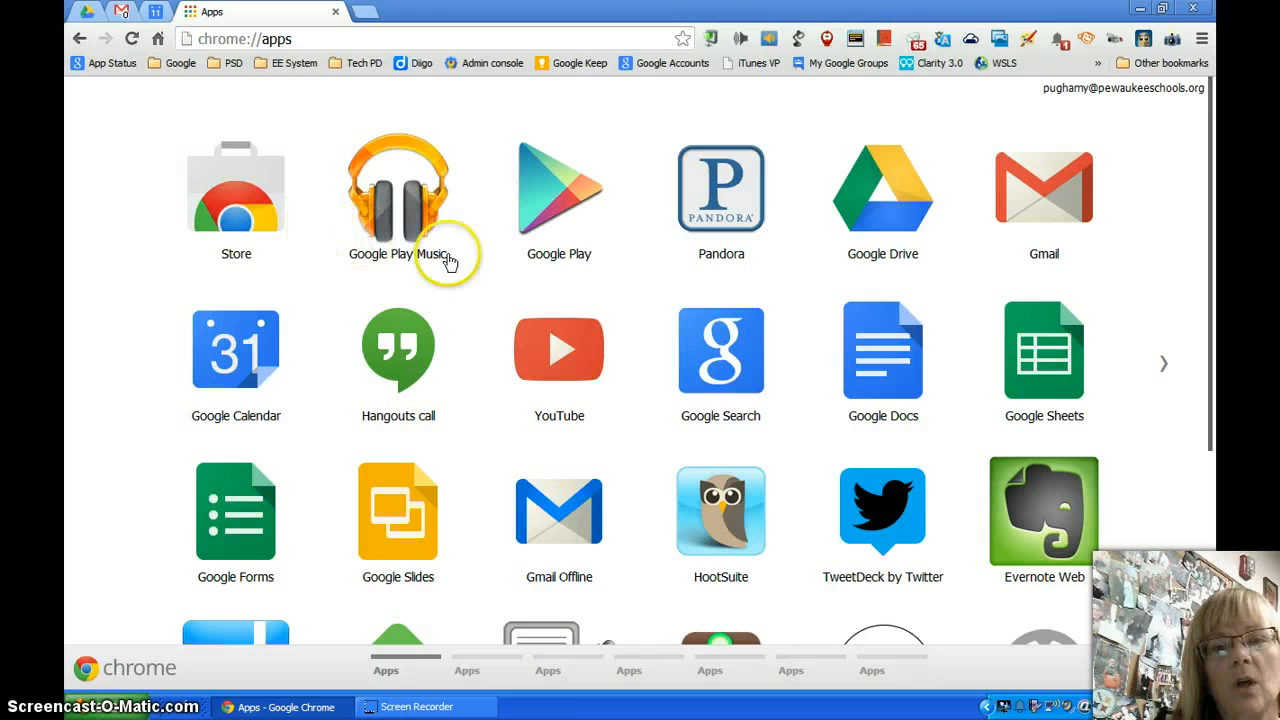
{"action": "mouse_move", "coordinate": [492, 504]}
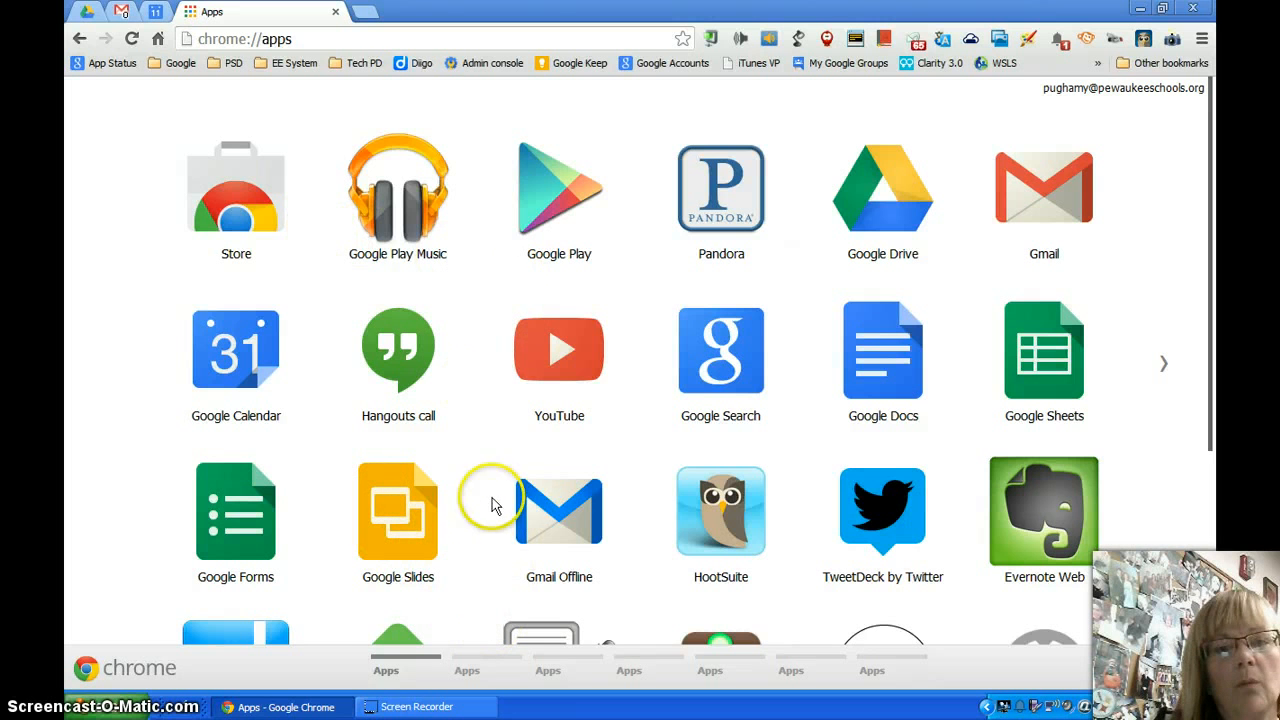
{"action": "mouse_move", "coordinate": [492, 264]}
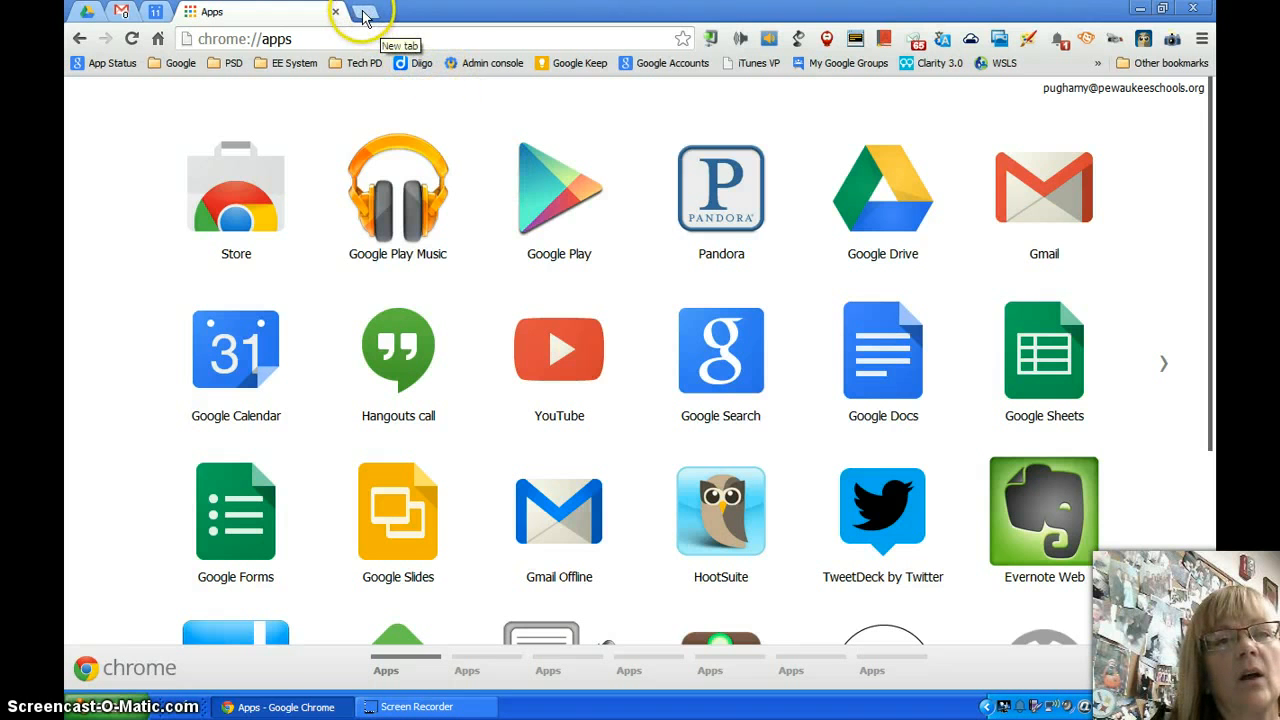
- Open a new tab, glance back at the Apps tab, and settle on the New Tab page
{"action": "left_click", "coordinate": [368, 12]}
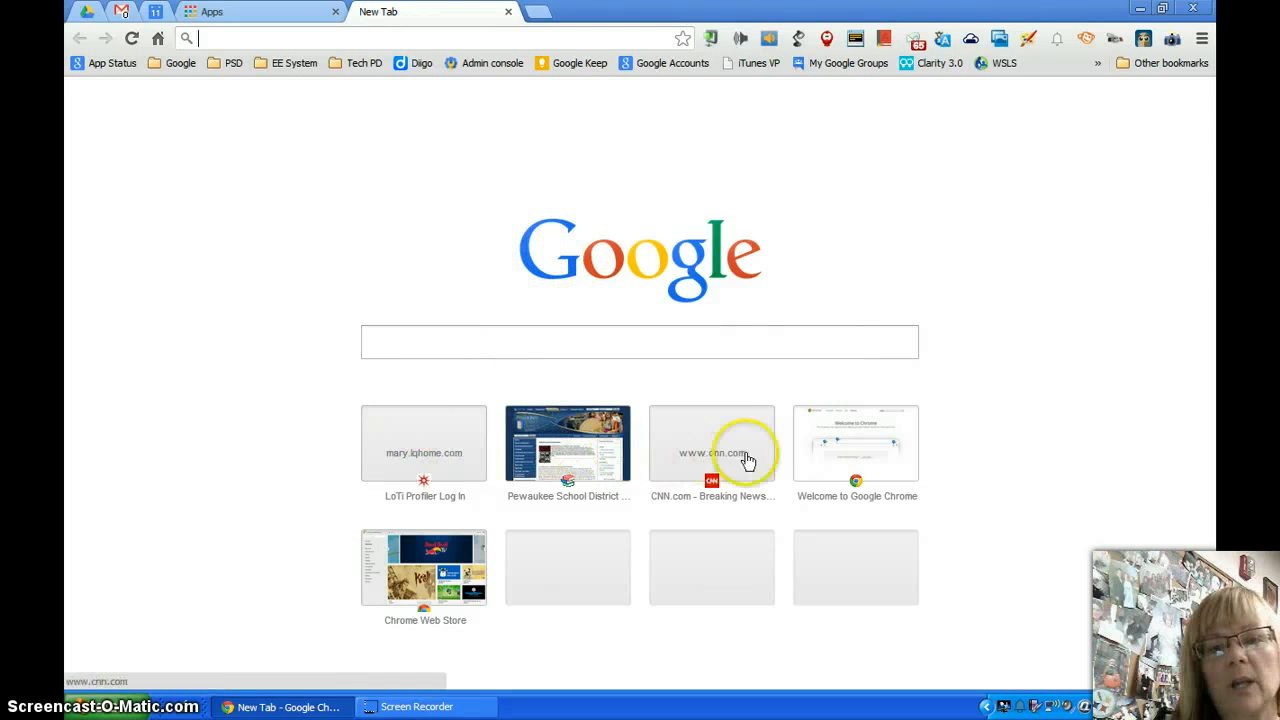
{"action": "mouse_move", "coordinate": [444, 544]}
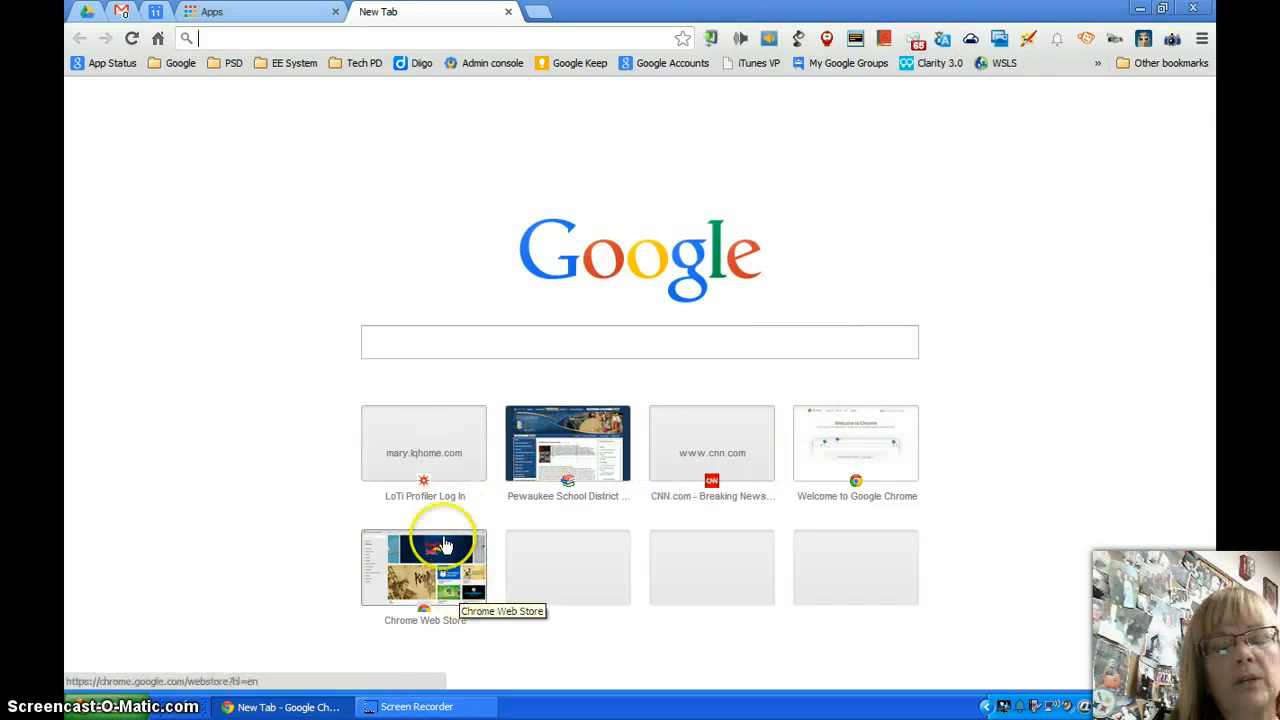
{"action": "mouse_move", "coordinate": [680, 448]}
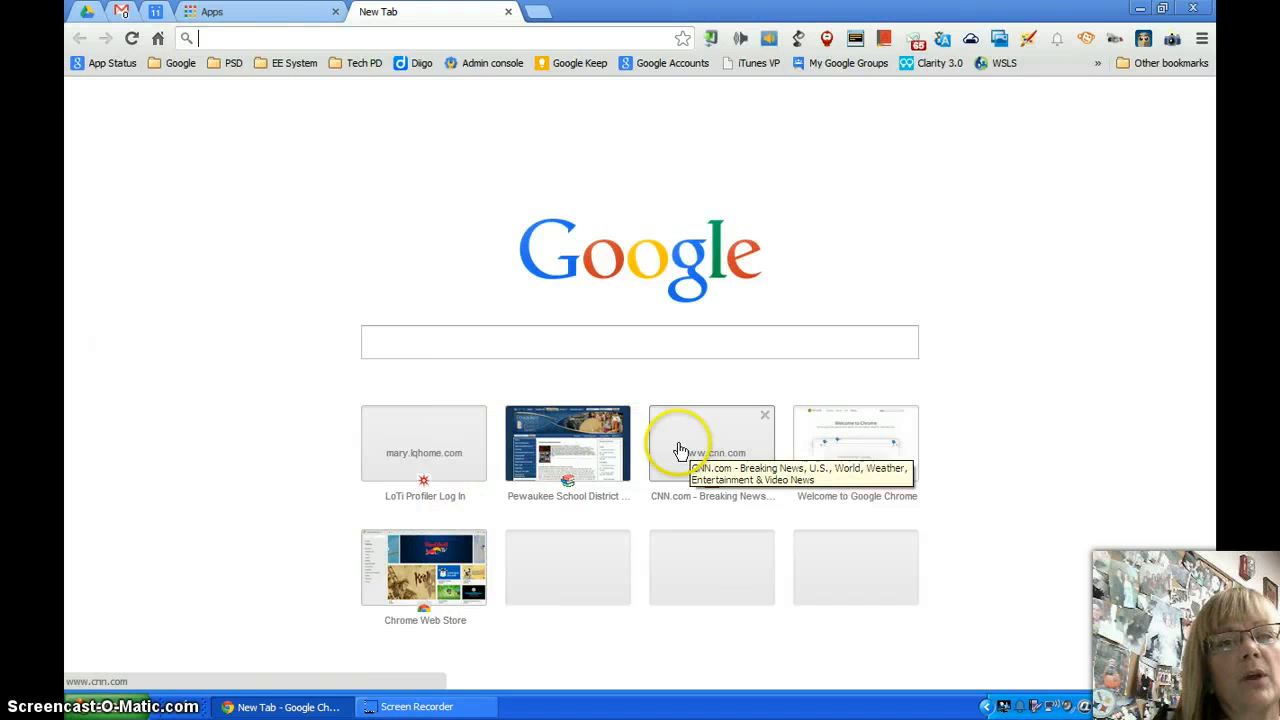
{"action": "left_click", "coordinate": [256, 12]}
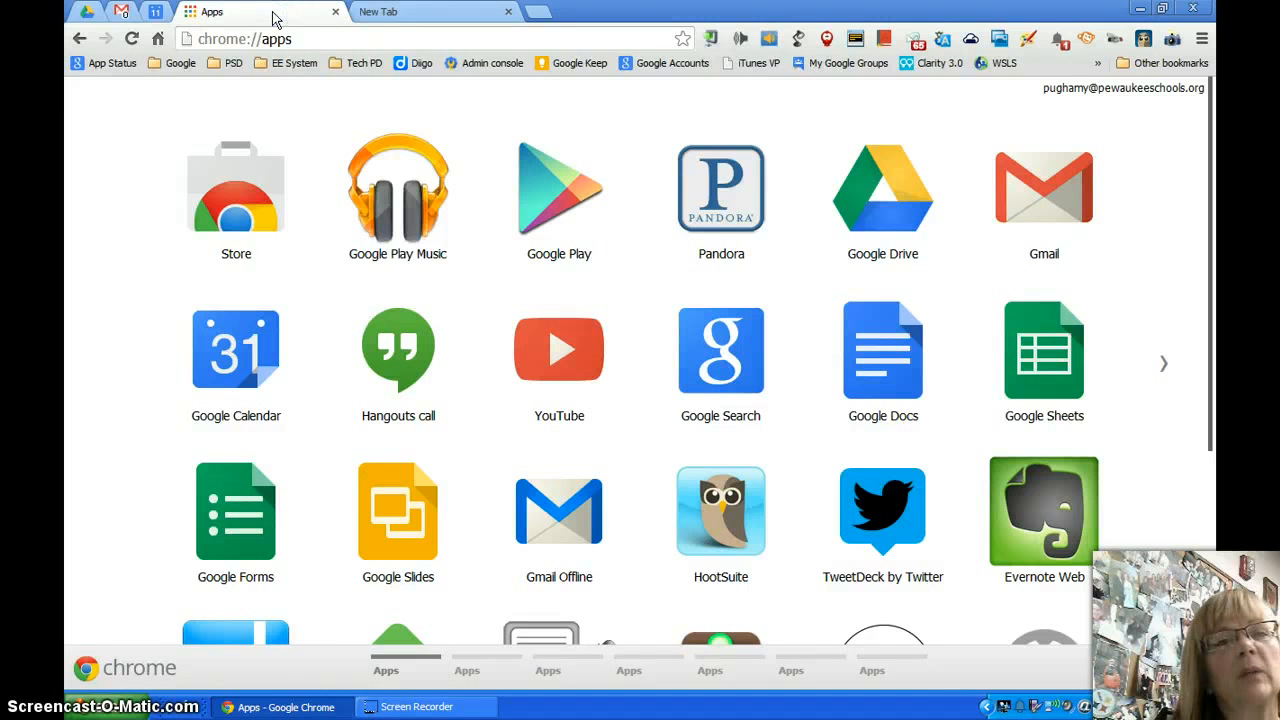
{"action": "left_click", "coordinate": [378, 12]}
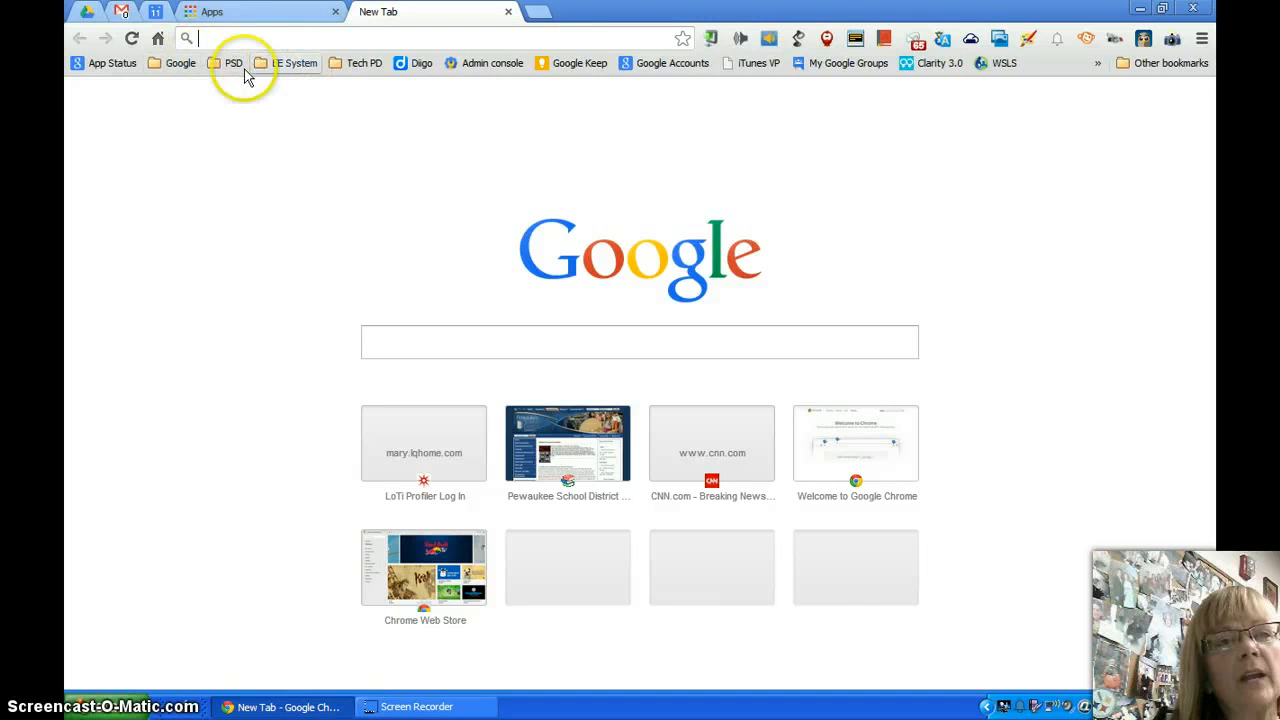
- Turn on Show apps shortcut on the bookmarks bar and launch chrome://apps from it
{"action": "right_click", "coordinate": [232, 62]}
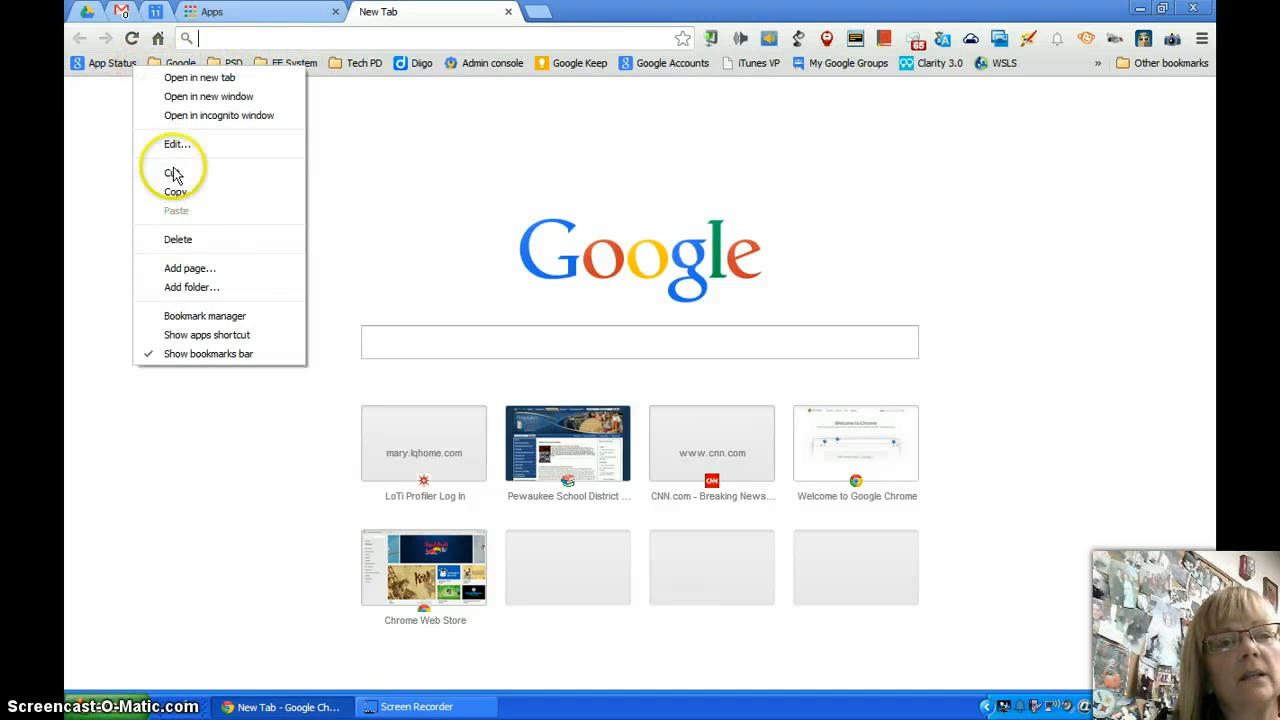
{"action": "mouse_move", "coordinate": [206, 334]}
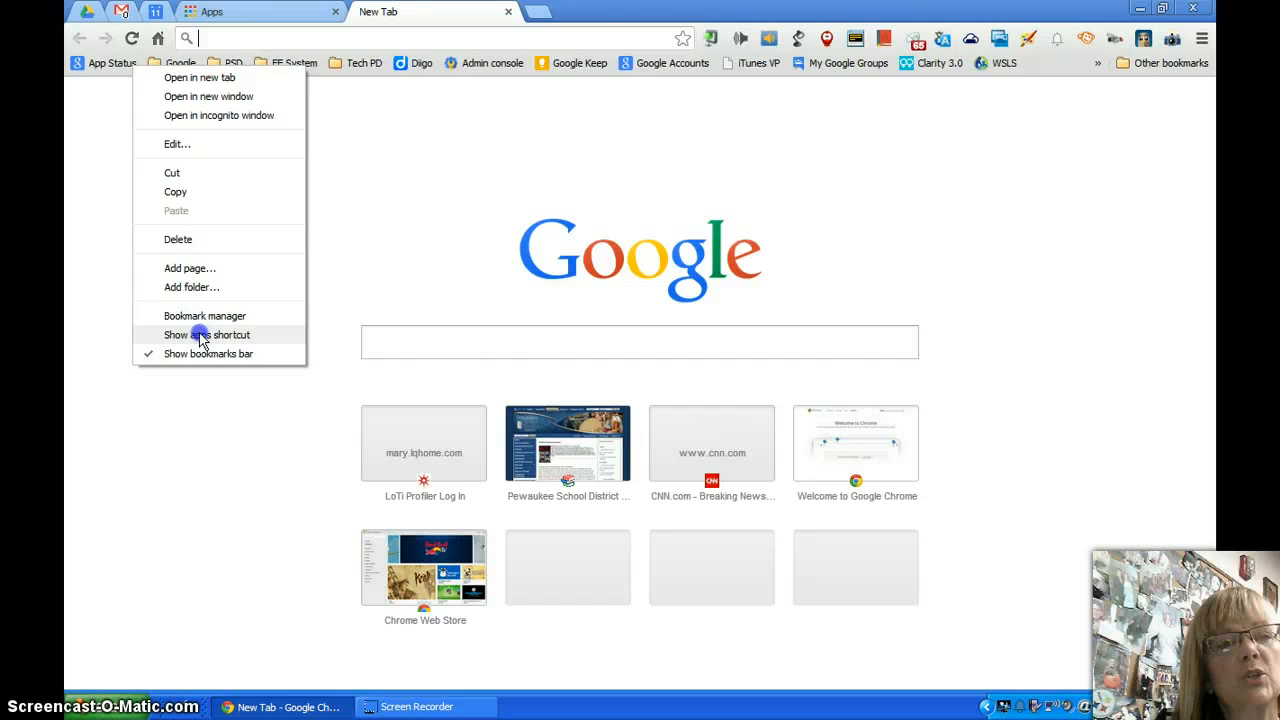
{"action": "left_click", "coordinate": [206, 334]}
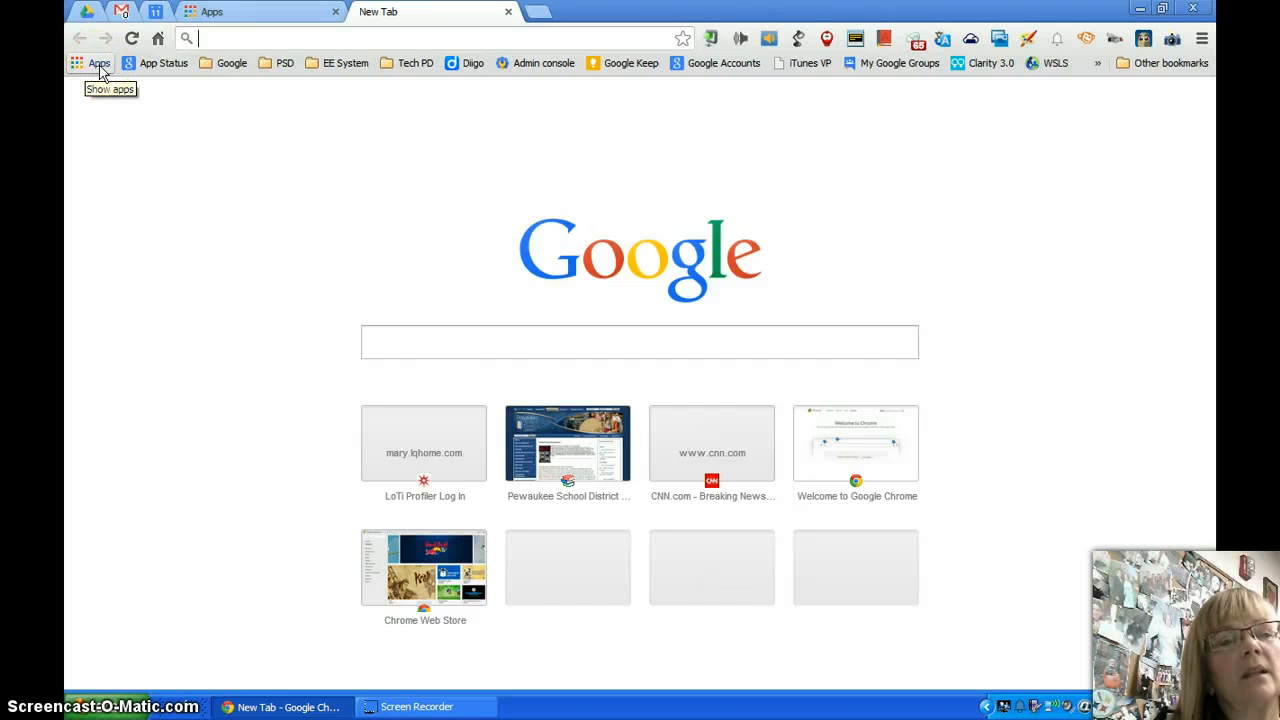
{"action": "mouse_move", "coordinate": [104, 72]}
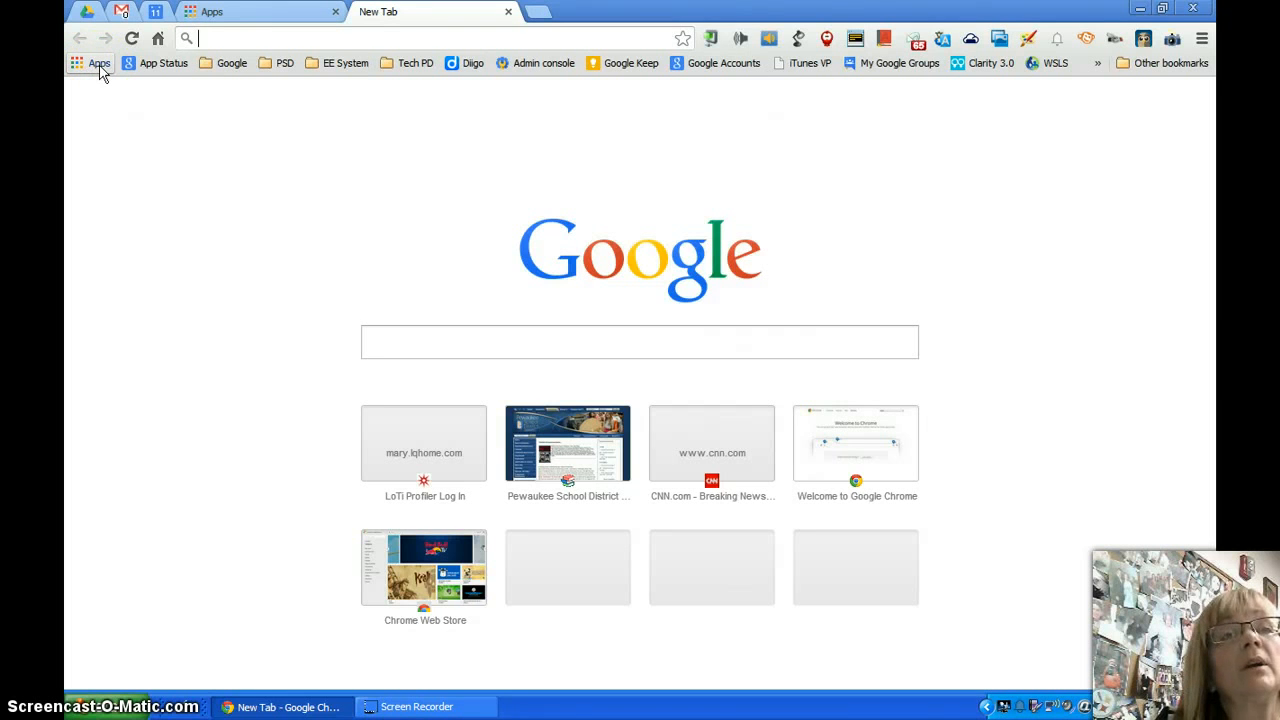
{"action": "left_click", "coordinate": [98, 62]}
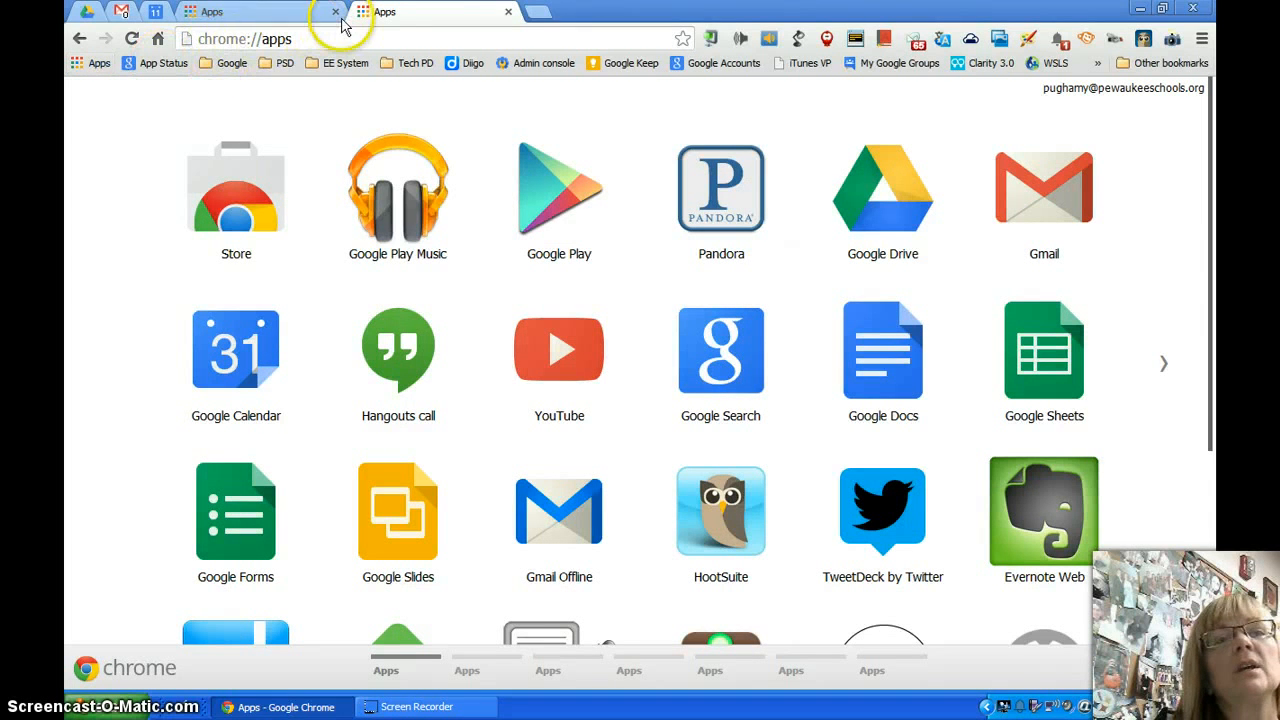
- Close the duplicate Apps tab and reopen chrome://apps in a fresh tab via the shortcut
{"action": "left_click", "coordinate": [336, 12]}
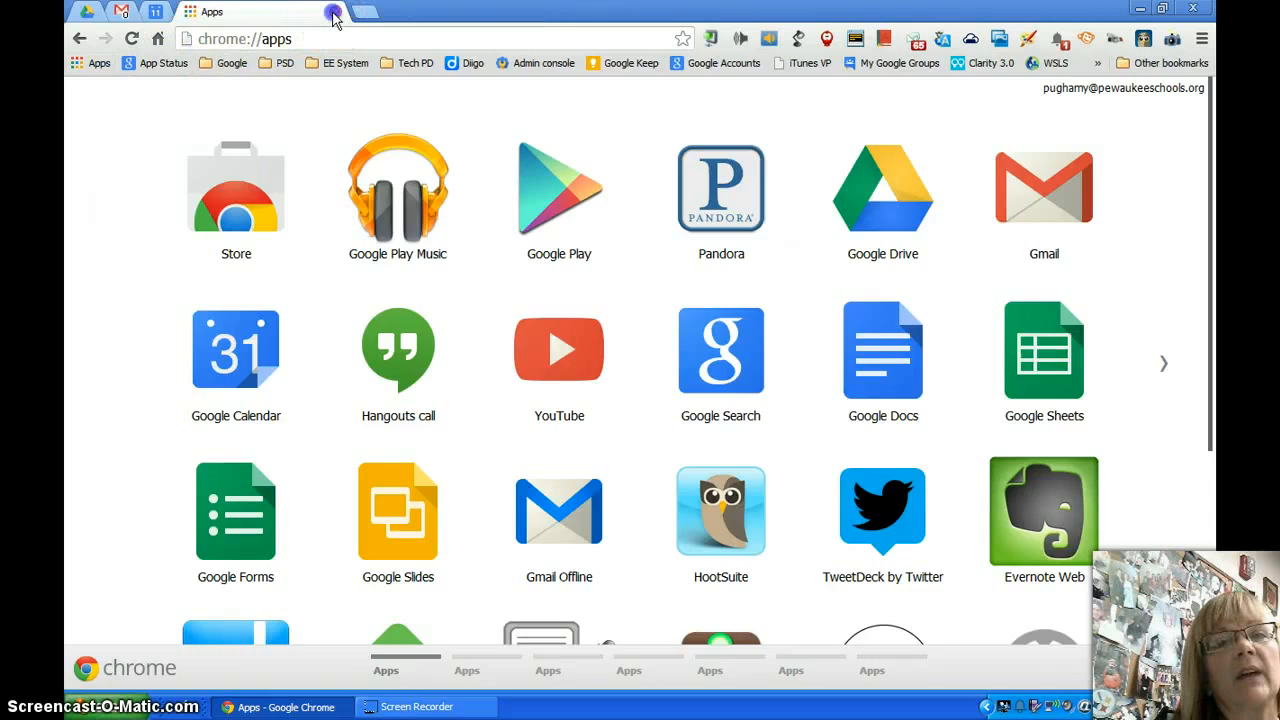
{"action": "left_click", "coordinate": [210, 12]}
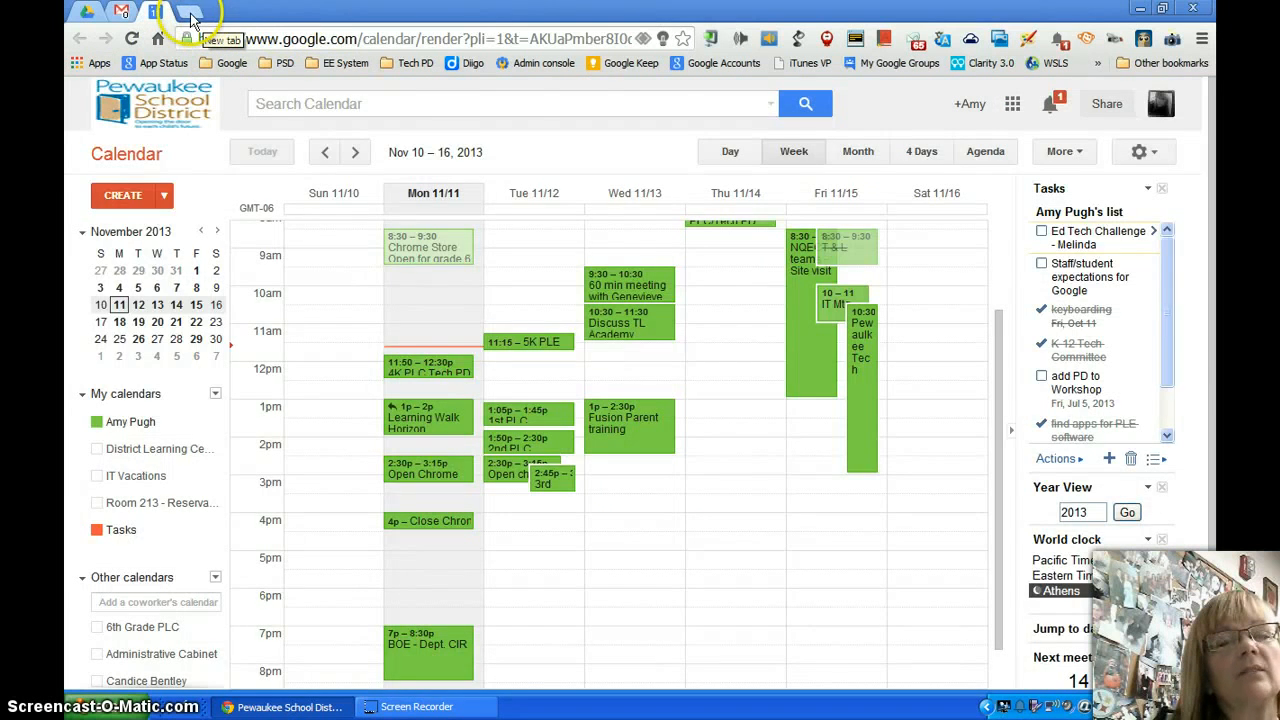
{"action": "left_click", "coordinate": [190, 18]}
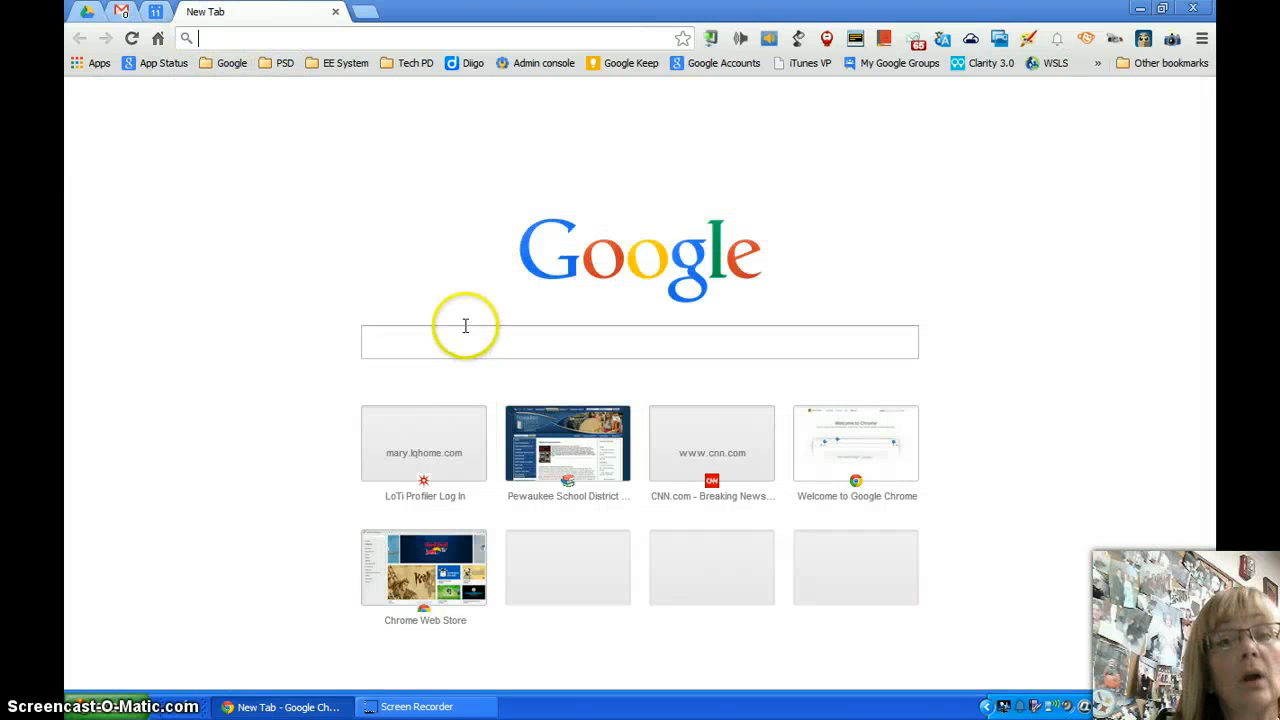
{"action": "mouse_move", "coordinate": [392, 248]}
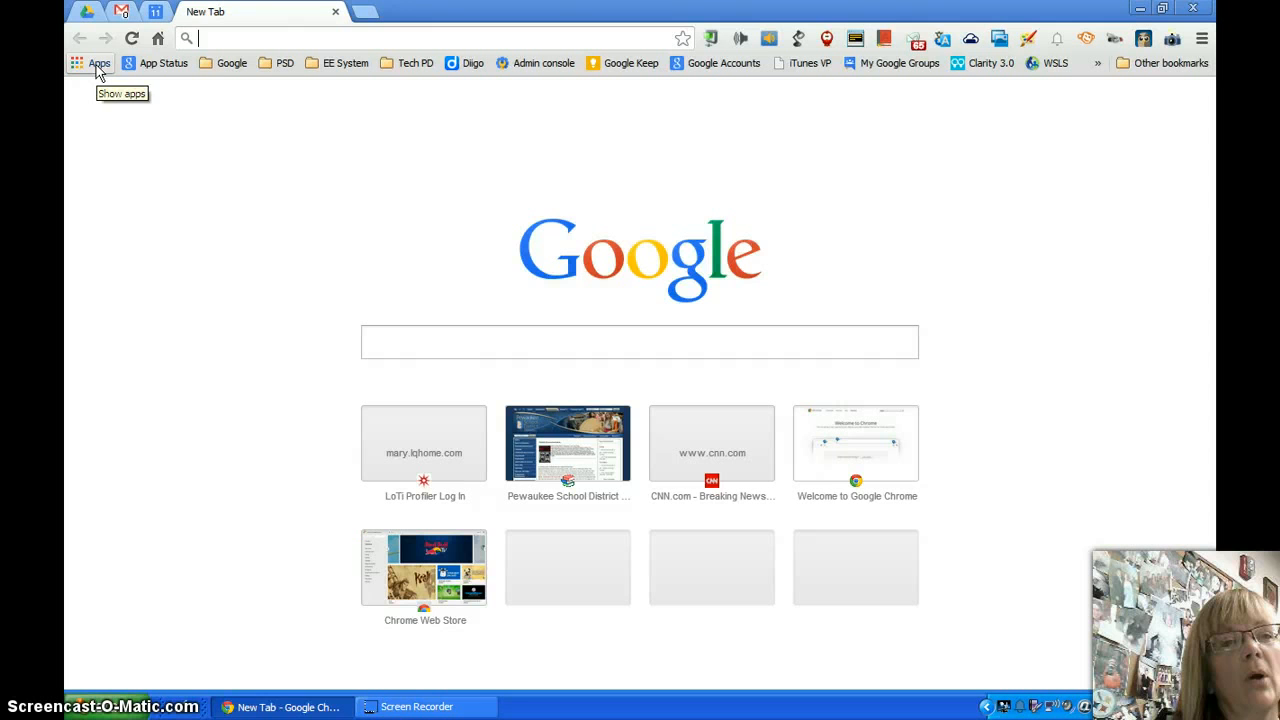
{"action": "left_click", "coordinate": [92, 62]}
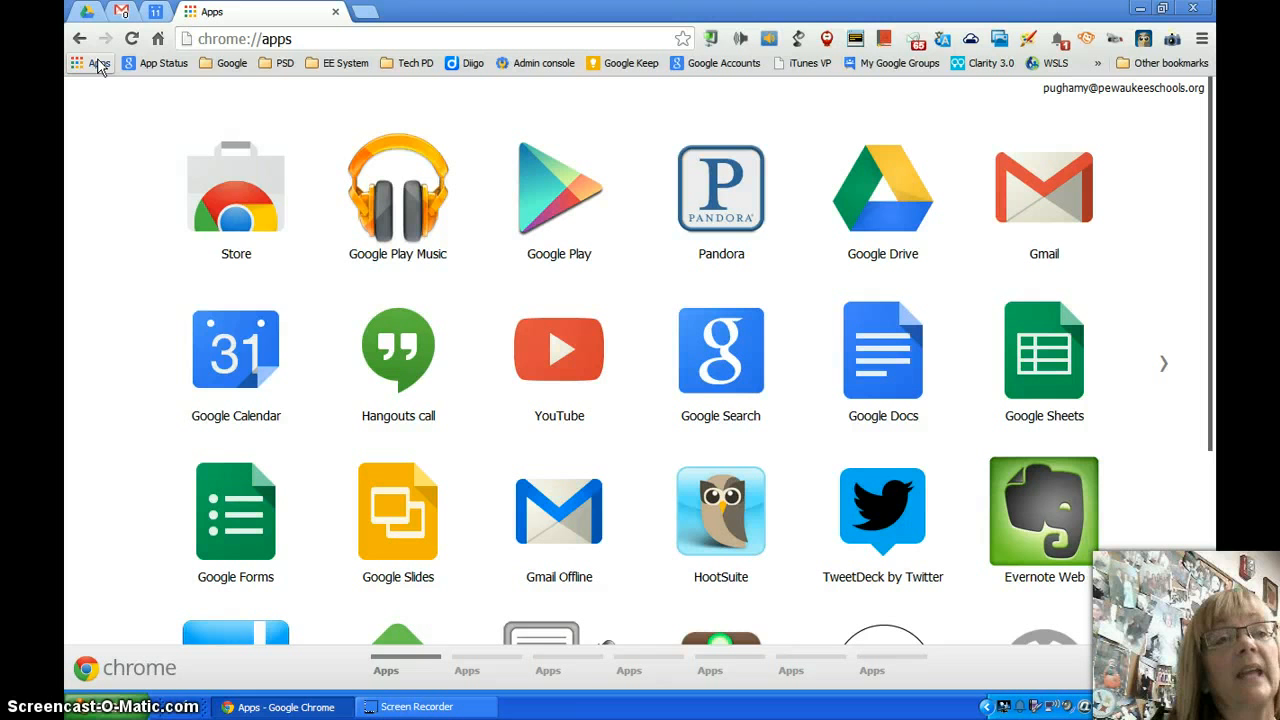
- Show the bookmarks bar menu confirming Show apps shortcut is ticked
{"action": "right_click", "coordinate": [96, 62]}
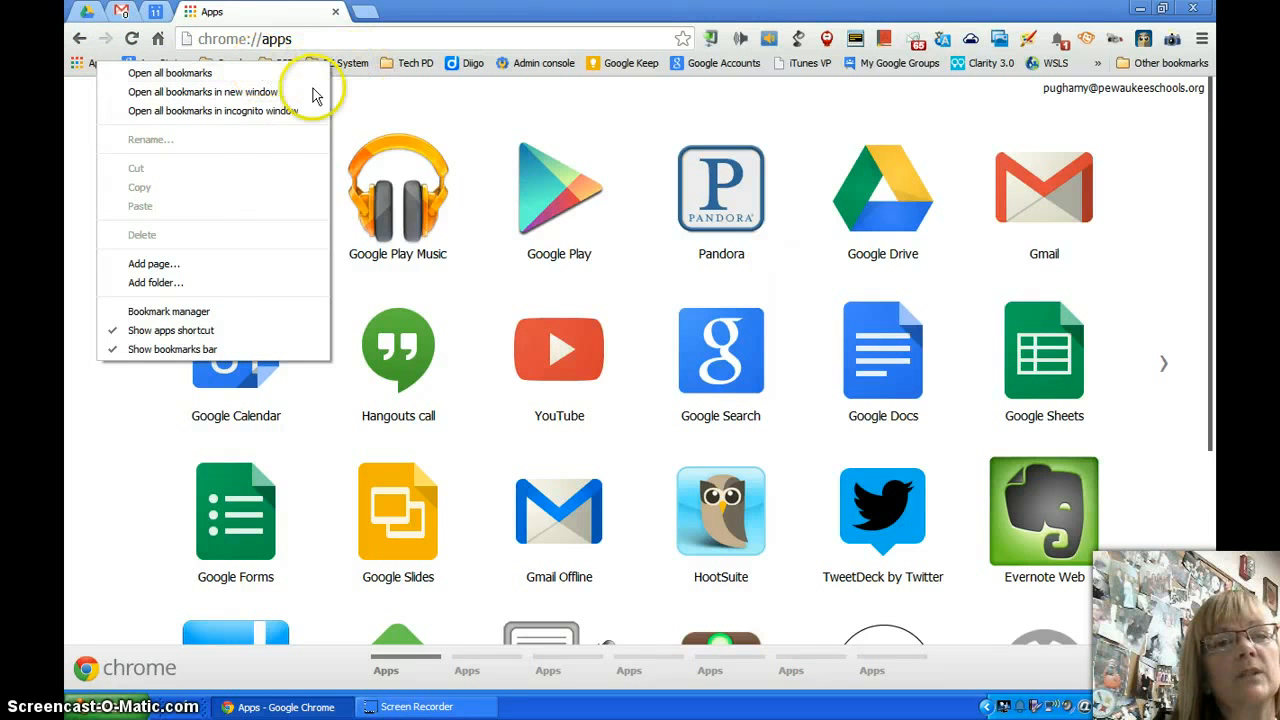
{"action": "mouse_move", "coordinate": [164, 330]}
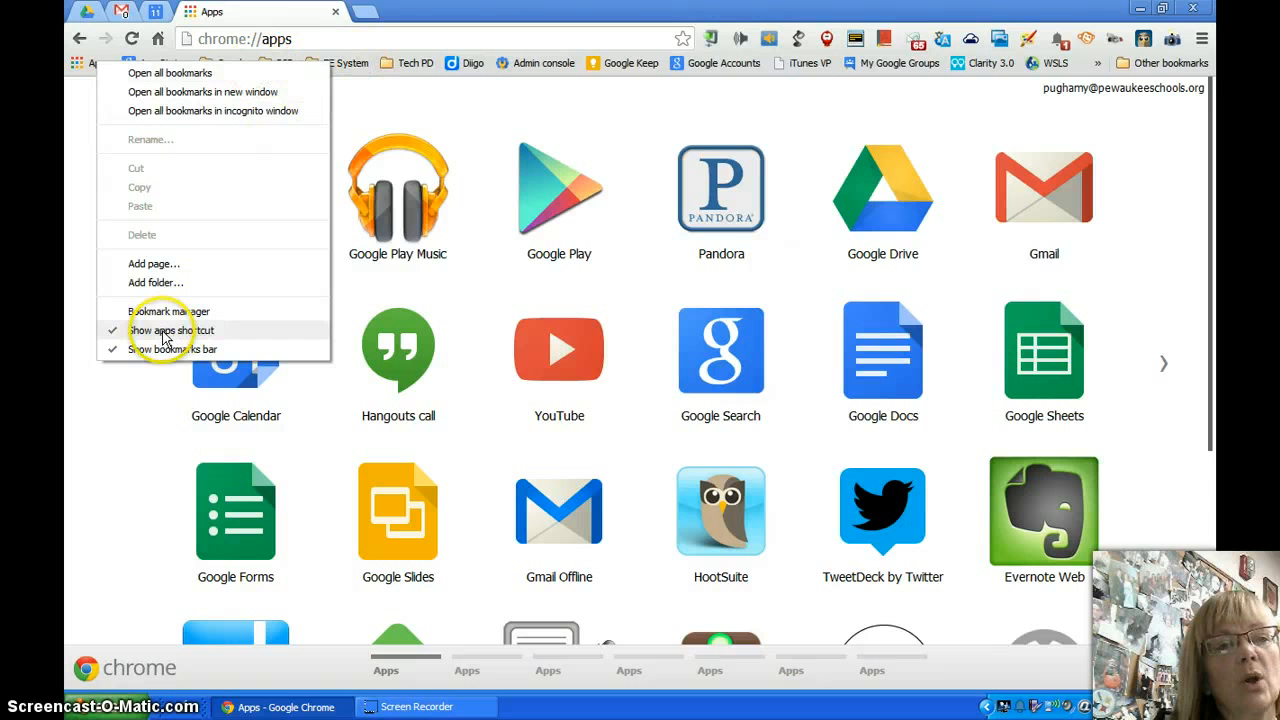